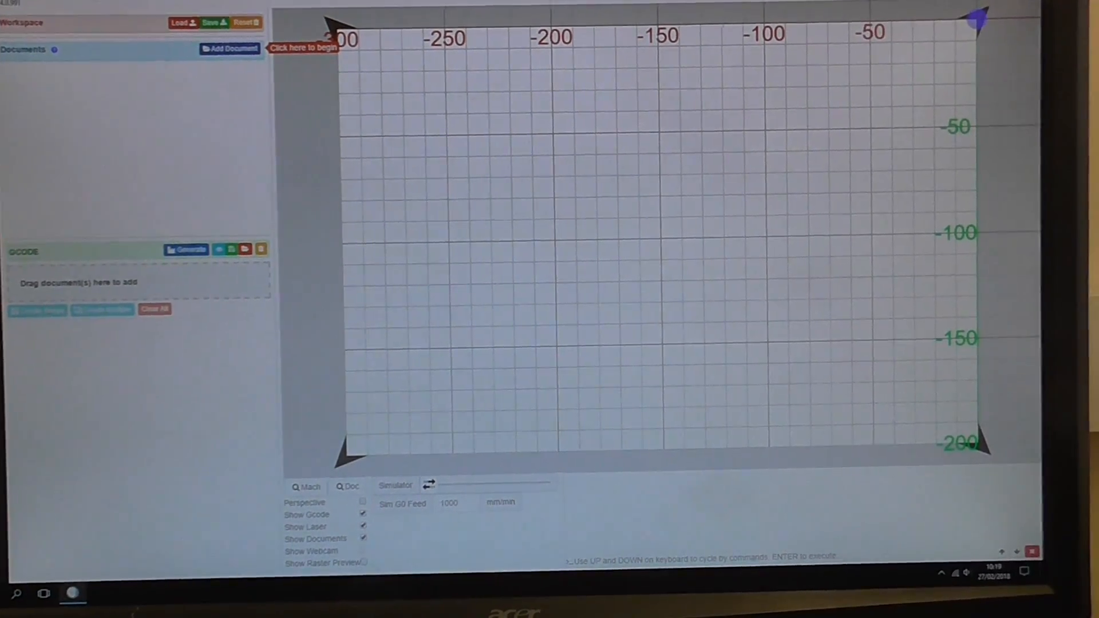
# Step: Connect to the laser over USB on COM3 at 115200 baud and return to the Files workspace
pyautogui.click(304, 487)
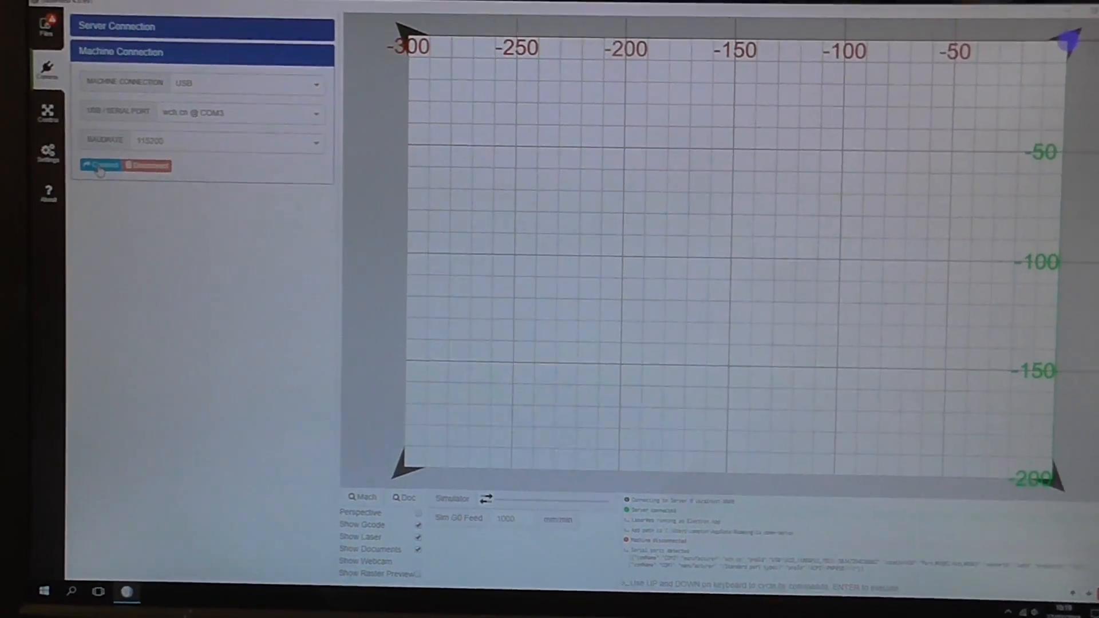
pyautogui.click(101, 166)
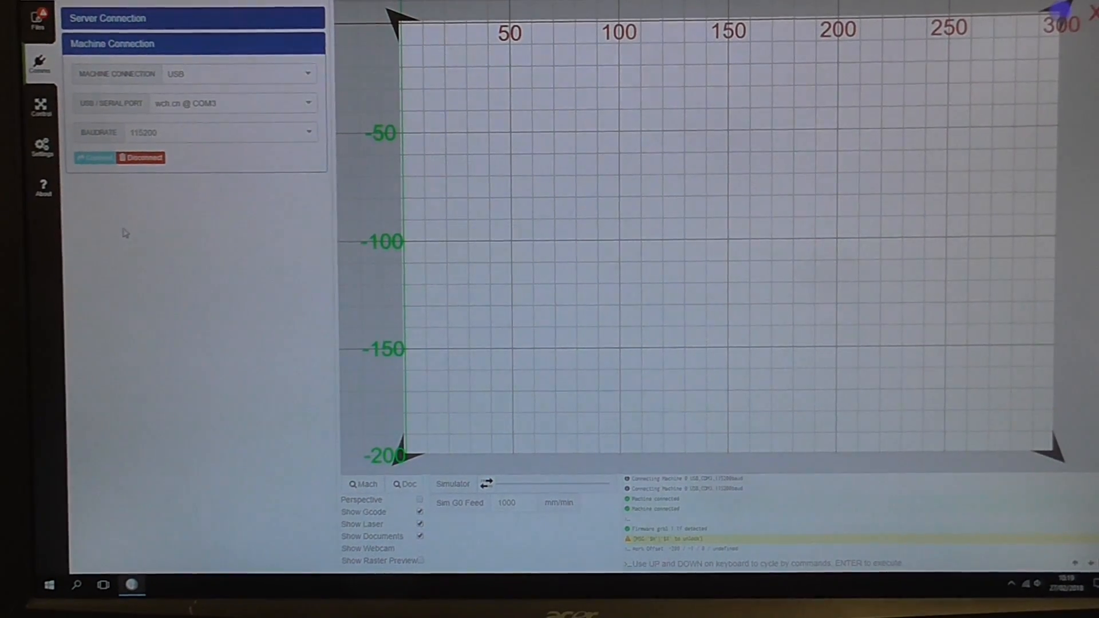
pyautogui.click(43, 101)
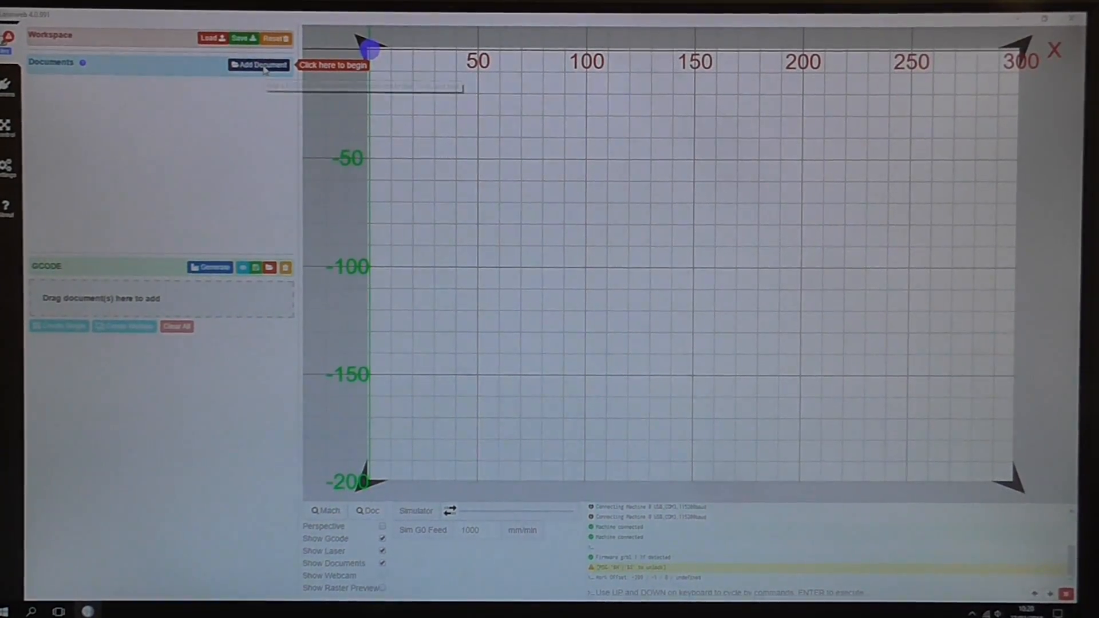
# Step: Add terminal protector.dxf from the Documents folder as a new document on the bed
pyautogui.click(259, 64)
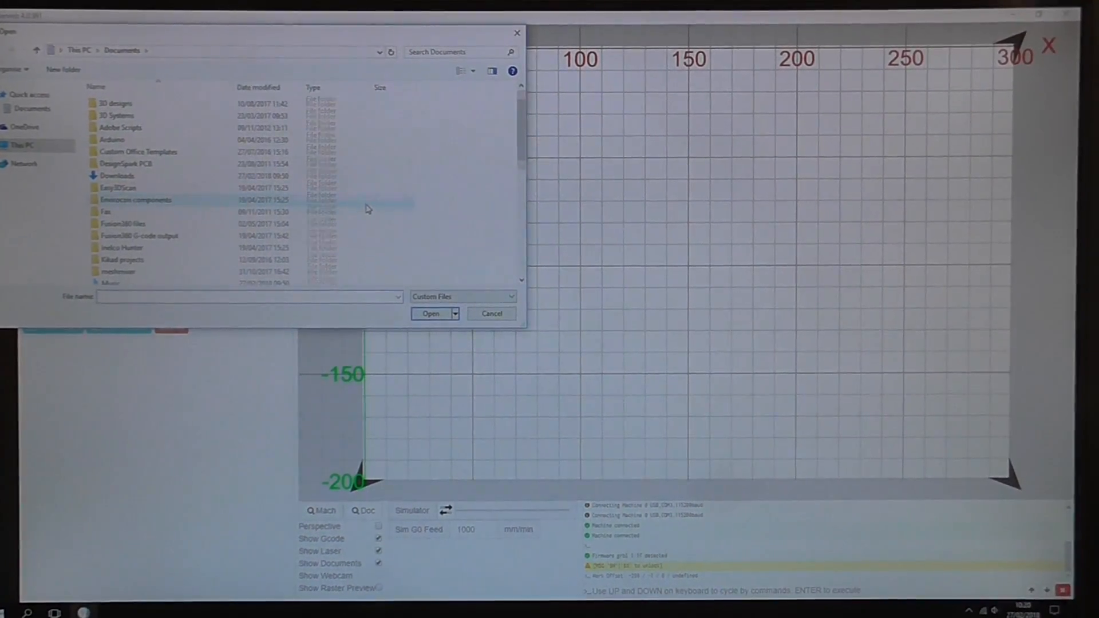
pyautogui.scroll(-3)
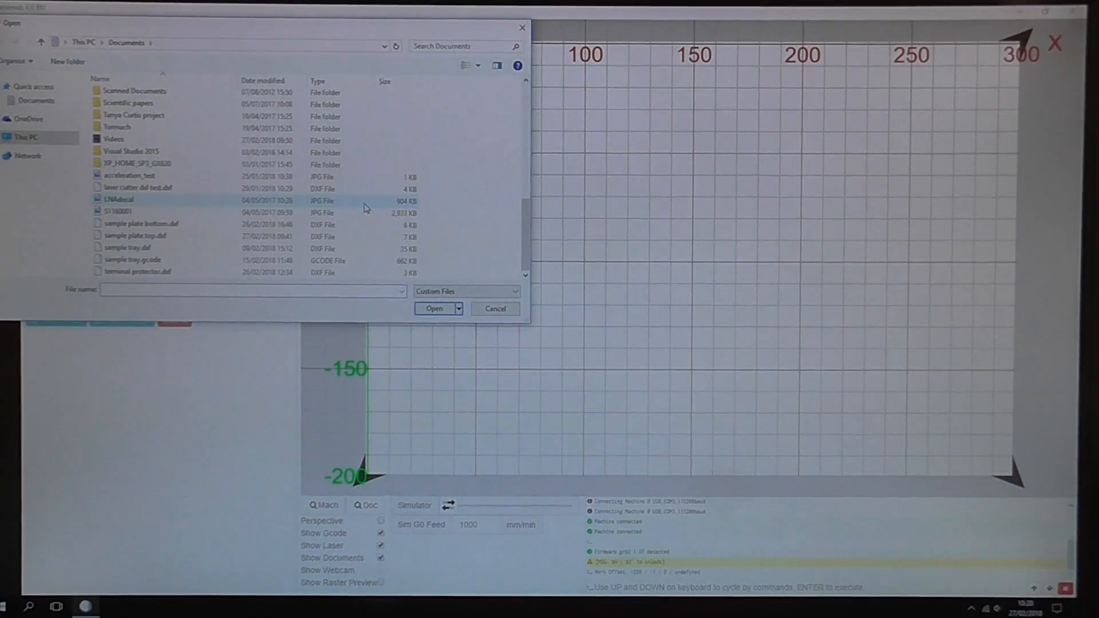
pyautogui.click(144, 272)
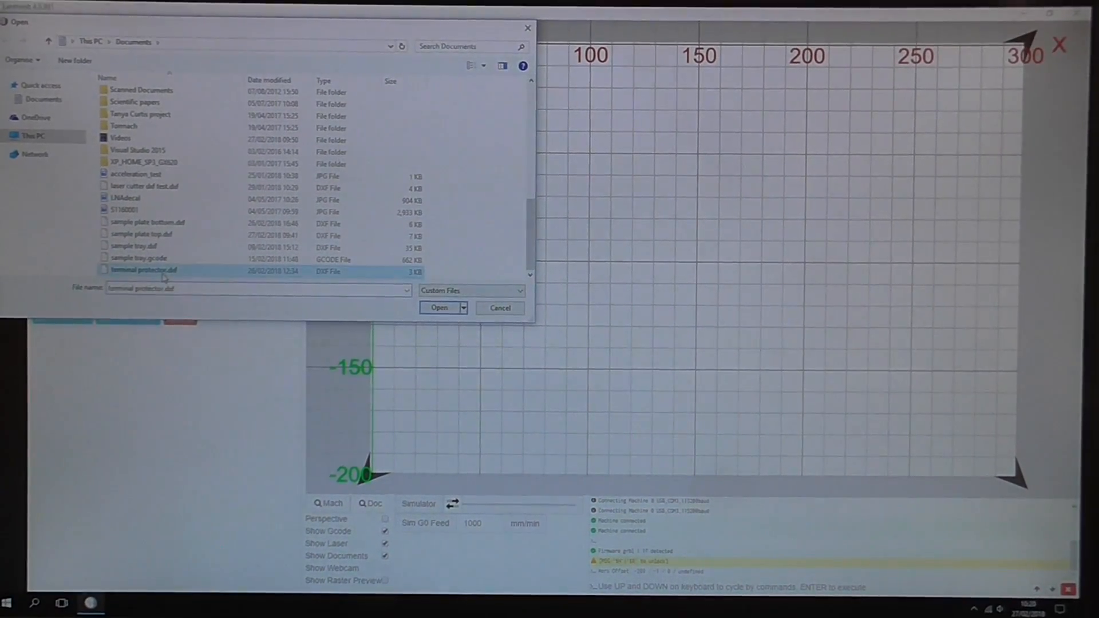
pyautogui.click(439, 307)
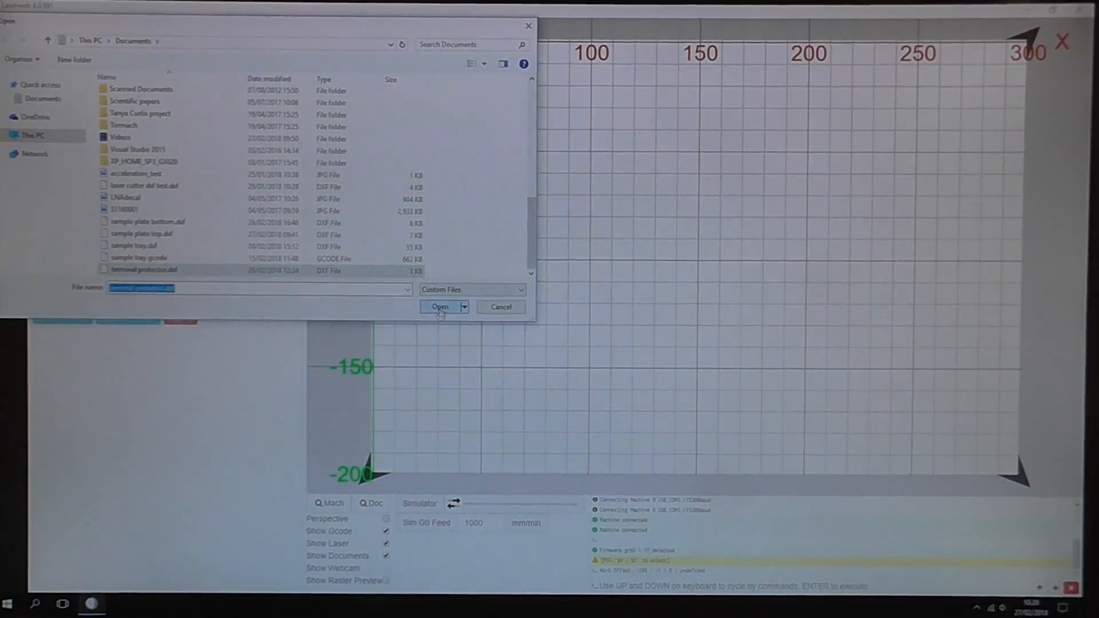
pyautogui.click(440, 306)
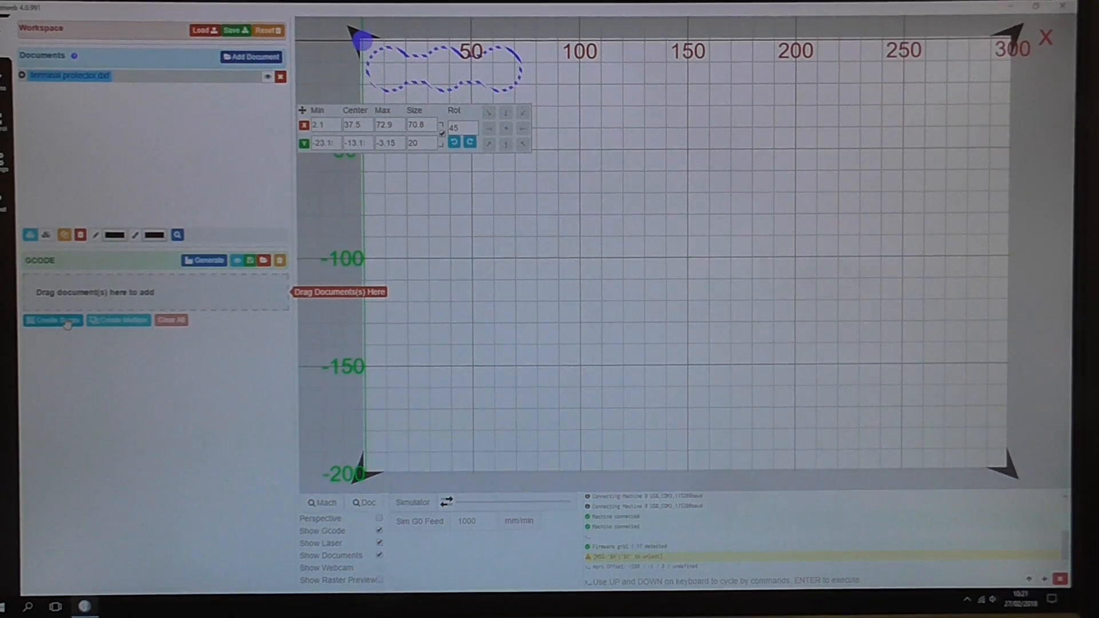
pyautogui.moveTo(53, 322)
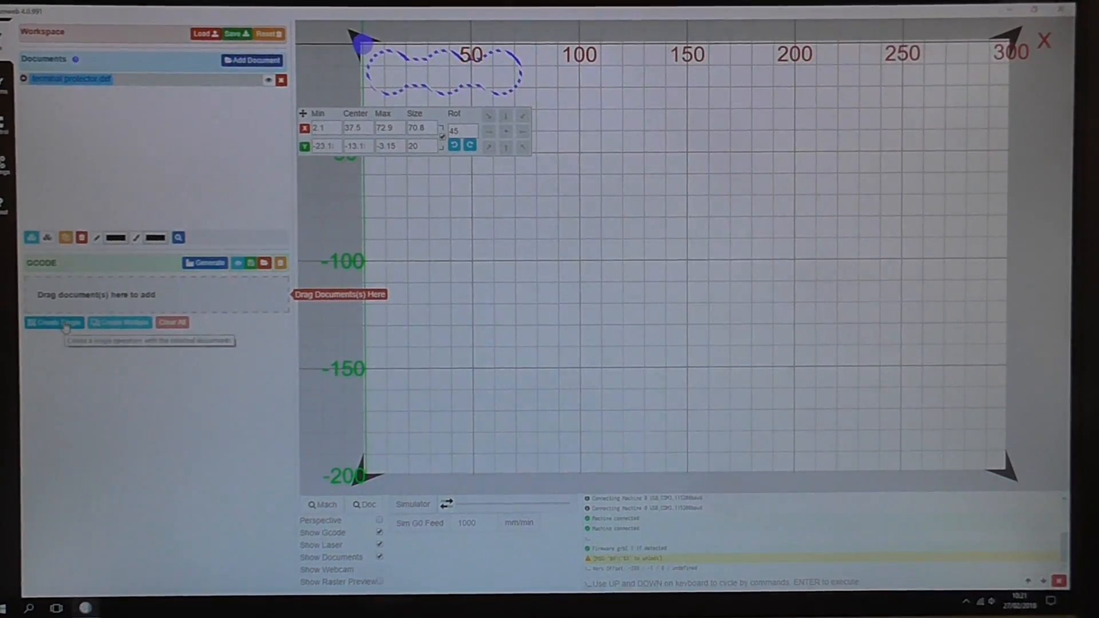
# Step: Create a single laser cut operation from the terminal protector outline near the origin
pyautogui.click(53, 323)
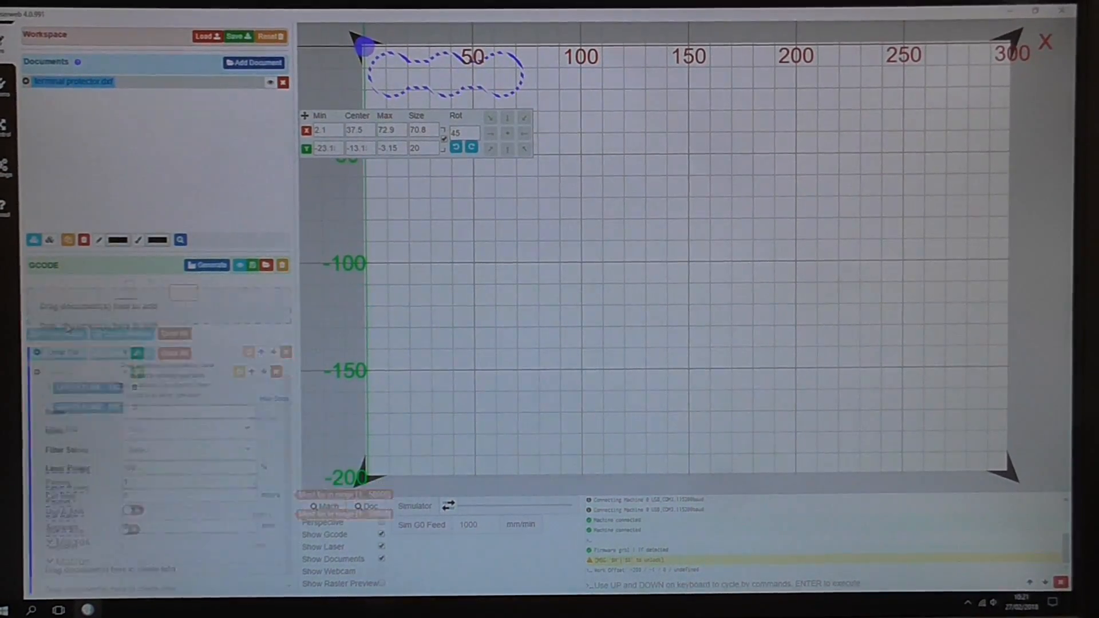